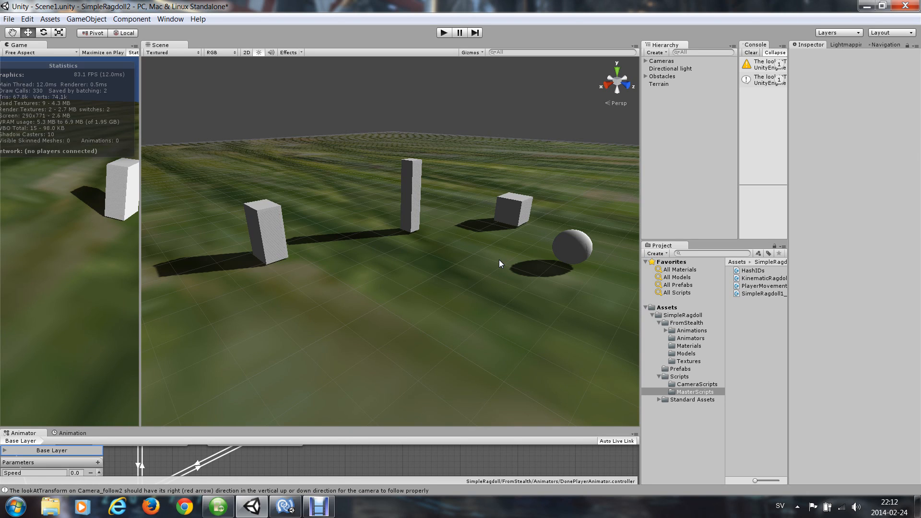
pyautogui.moveTo(683, 346)
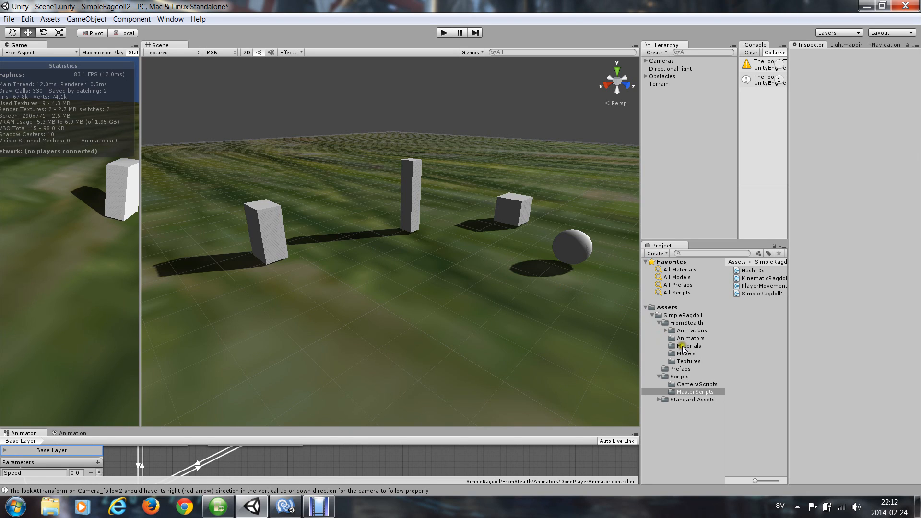
# Open the SimpleRagdoll Prefabs folder and place EthanRagdoll among the blocks and sphere
pyautogui.click(685, 369)
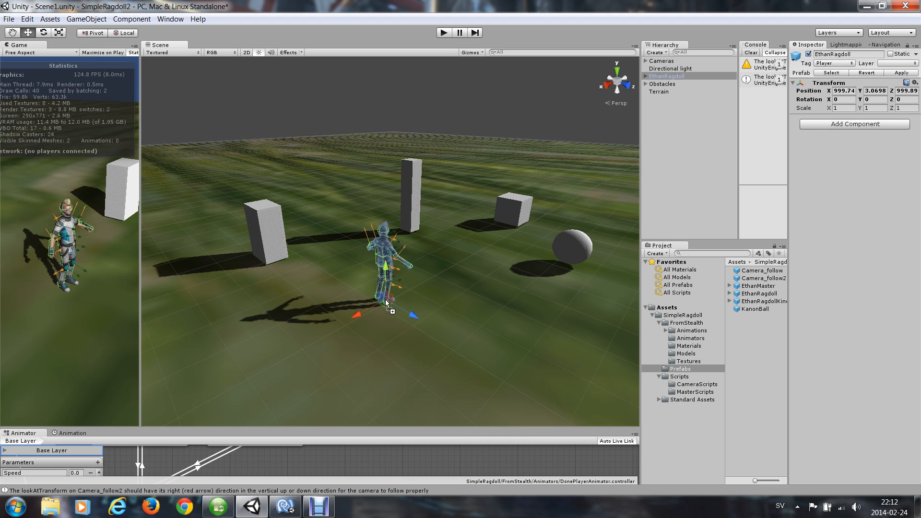
pyautogui.moveTo(785, 212)
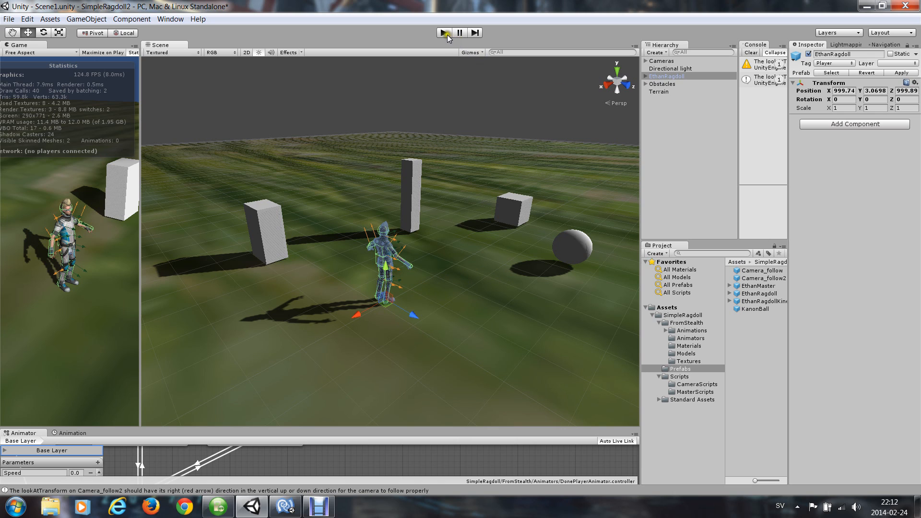
pyautogui.click(442, 32)
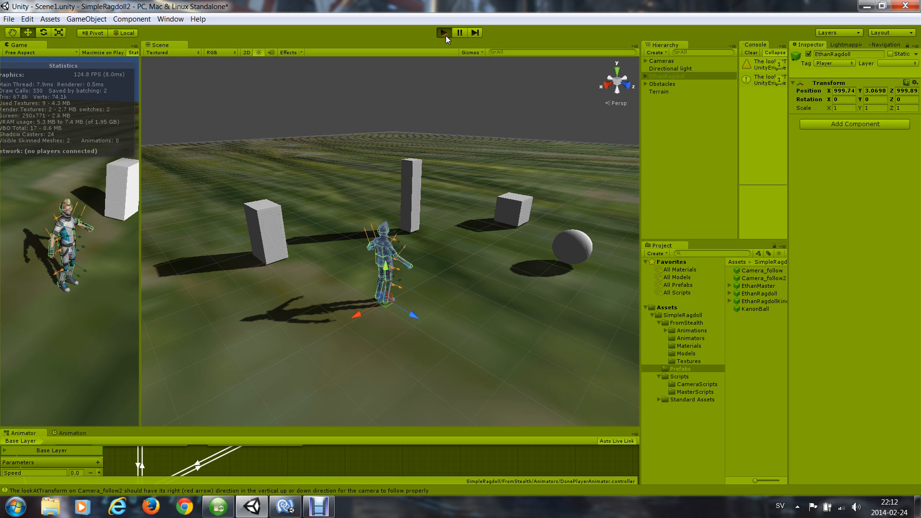
pyautogui.click(442, 32)
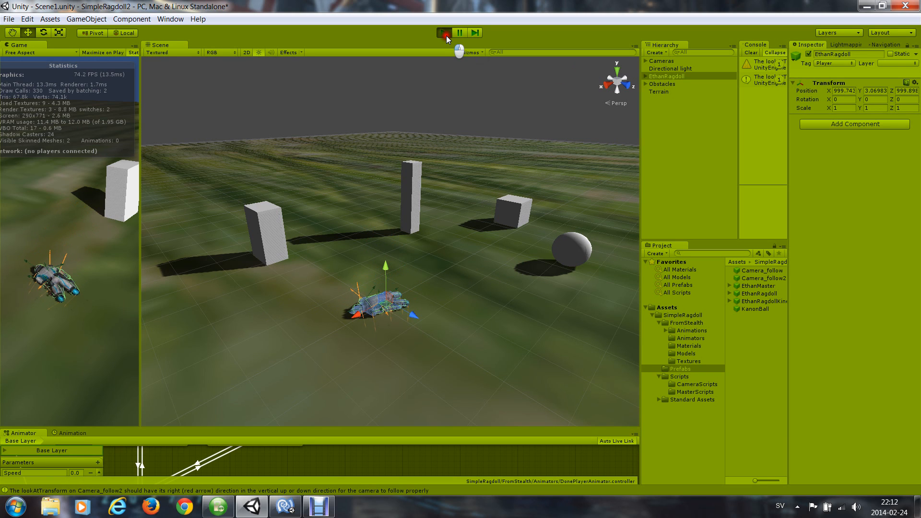
pyautogui.click(443, 32)
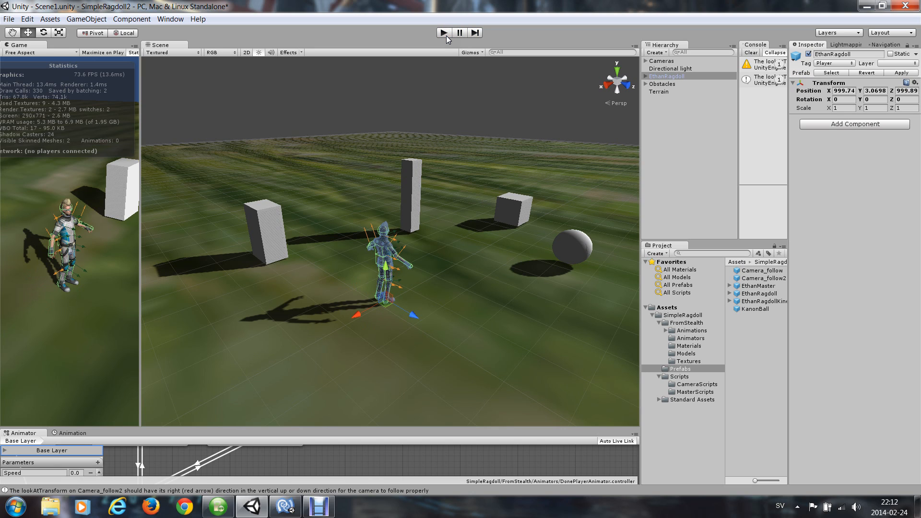
pyautogui.moveTo(774, 225)
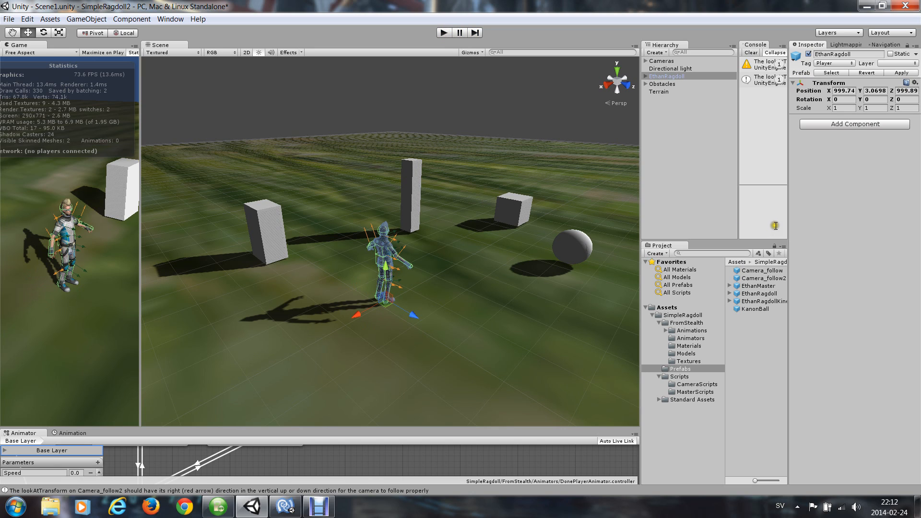
# Add an Animator to EthanRagdoll, assign char_ethanAvatar, and find the DonePlayerAnimator controller
pyautogui.click(853, 123)
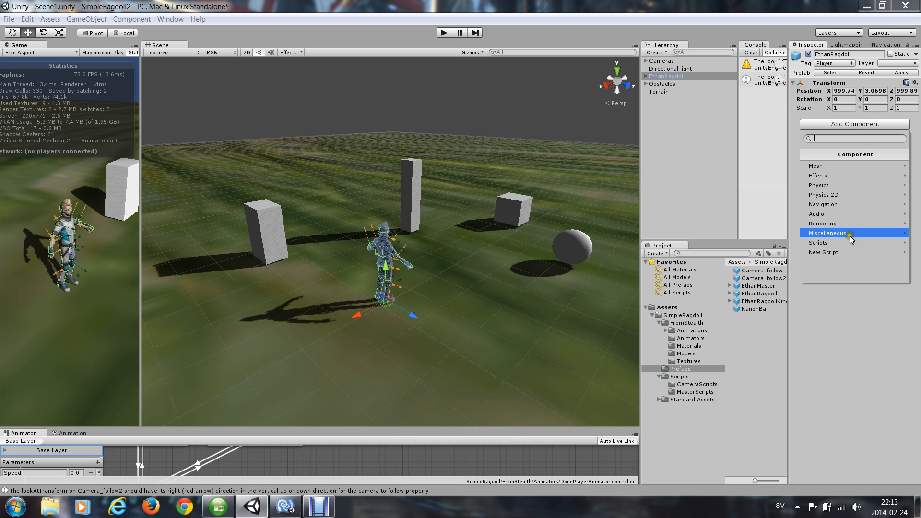
pyautogui.click(827, 233)
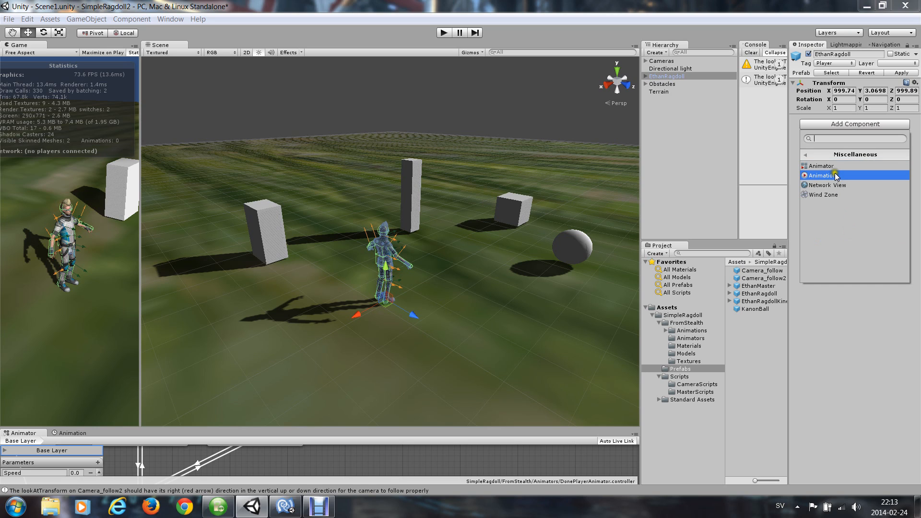
pyautogui.click(821, 165)
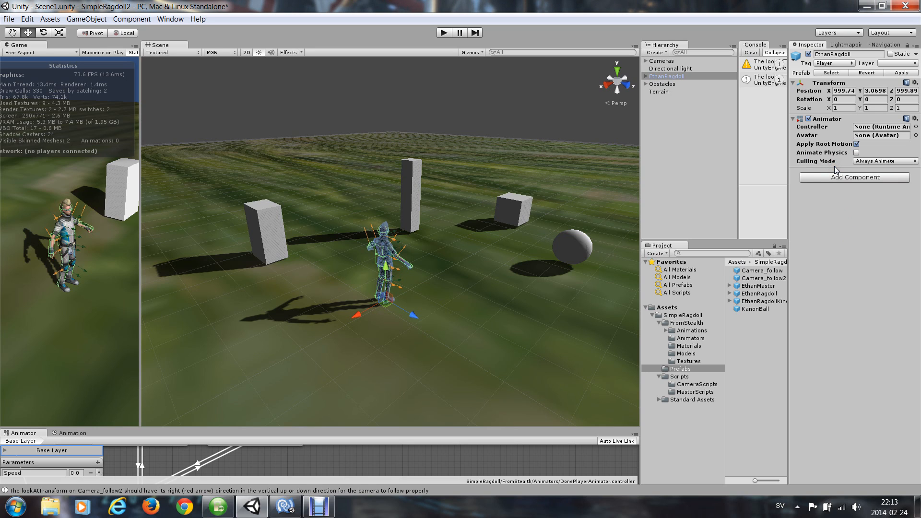
pyautogui.click(686, 353)
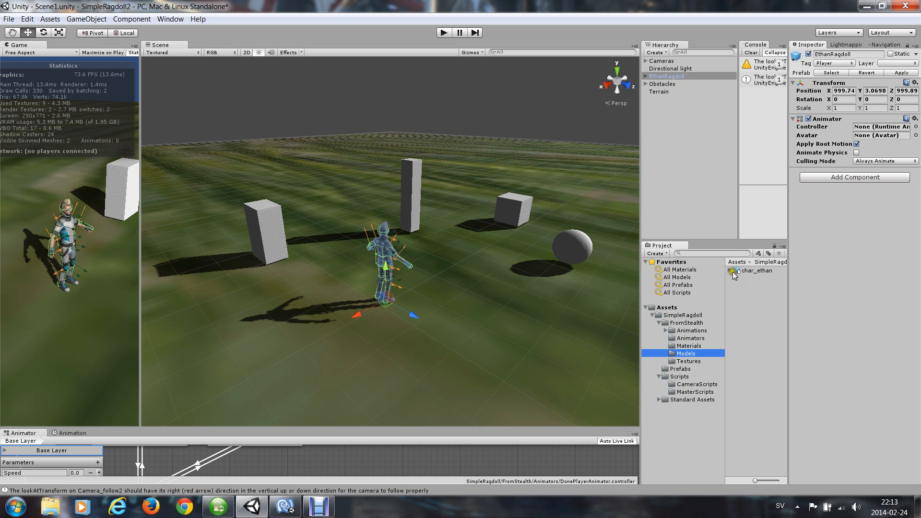
pyautogui.click(733, 270)
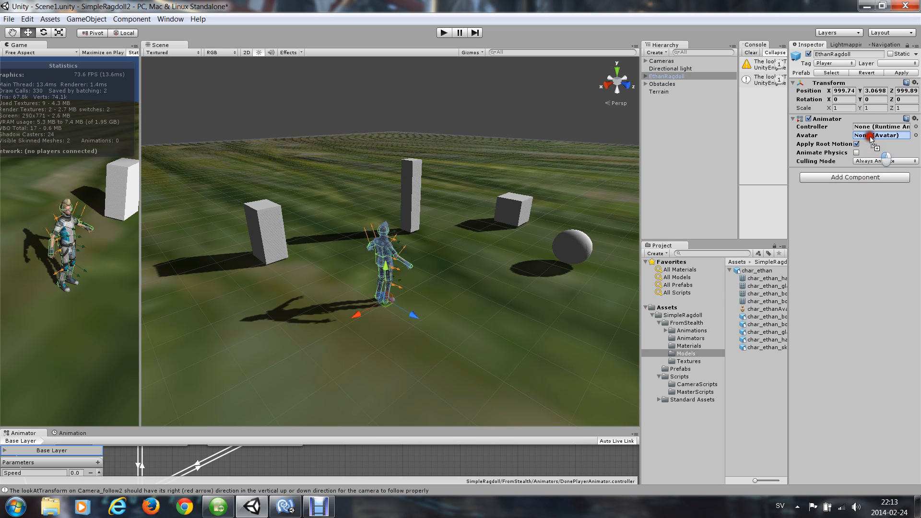
pyautogui.click(881, 135)
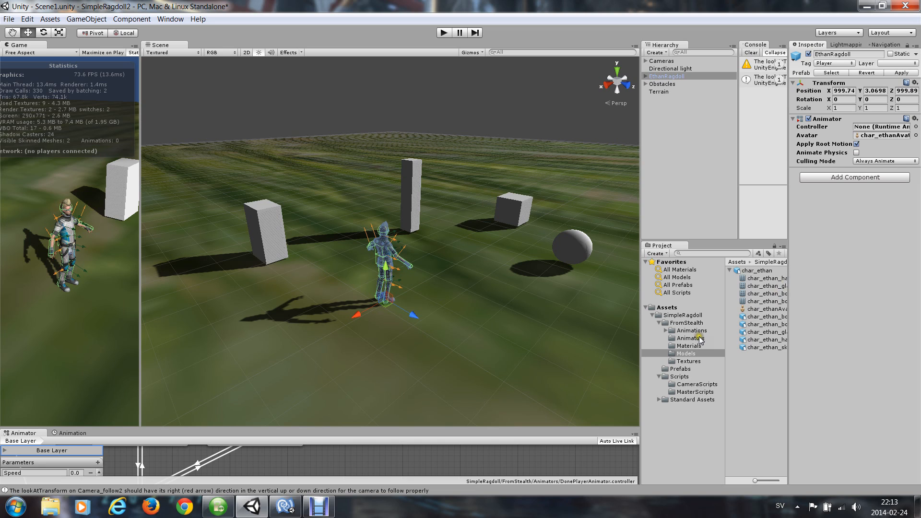
pyautogui.click(690, 337)
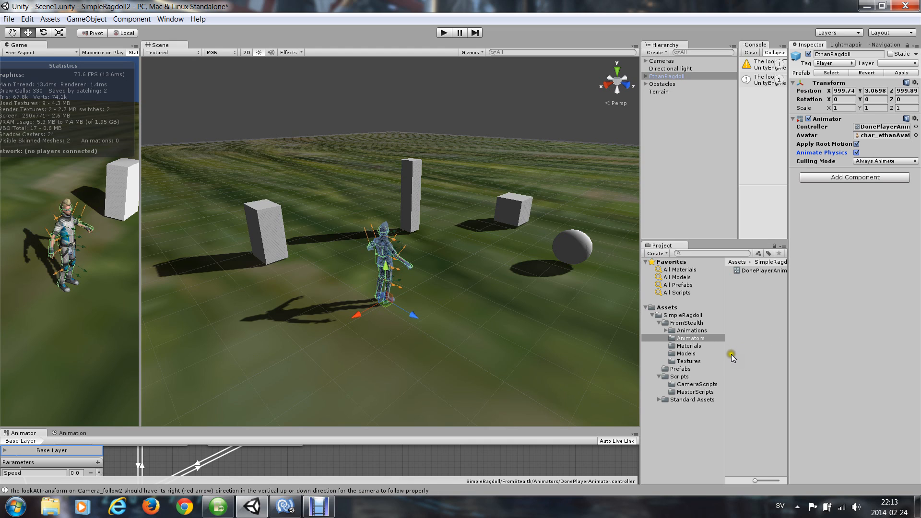
pyautogui.moveTo(700, 387)
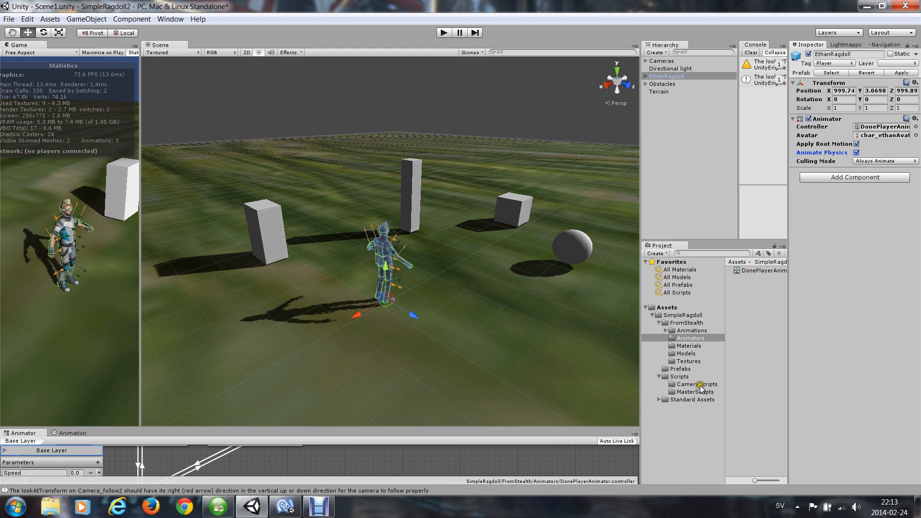
# Open the MasterScripts folder holding the HashIDs script
pyautogui.click(695, 391)
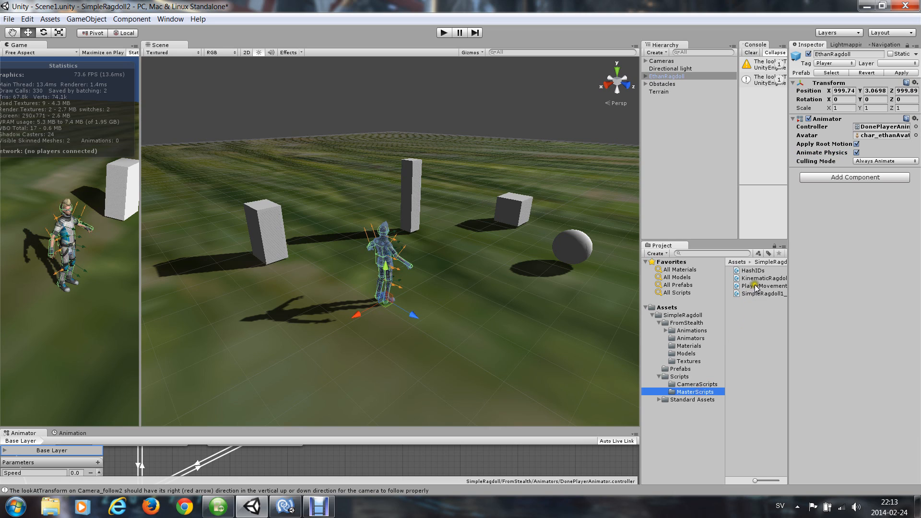
pyautogui.moveTo(756, 289)
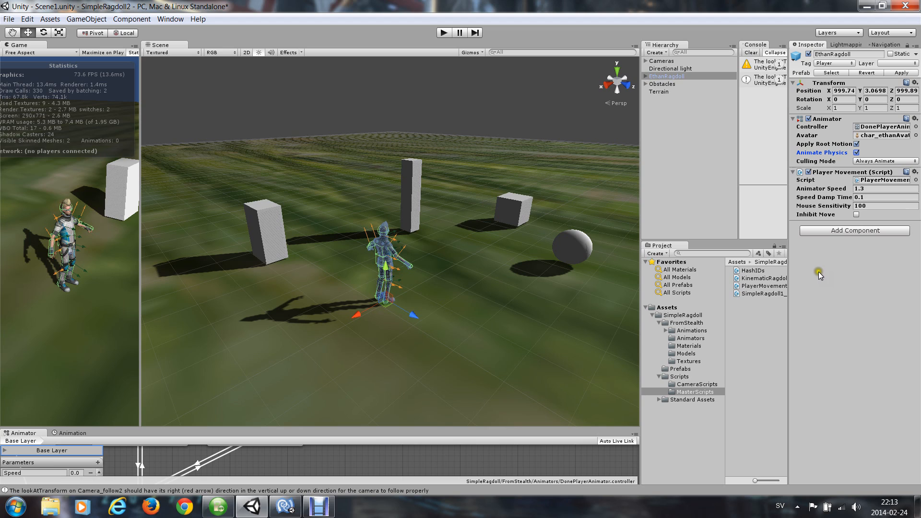
pyautogui.moveTo(759, 270)
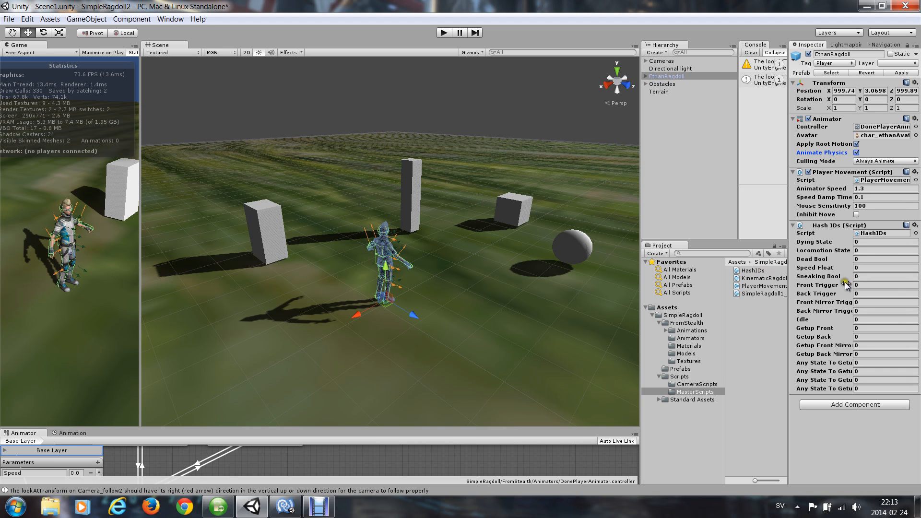
pyautogui.moveTo(817, 291)
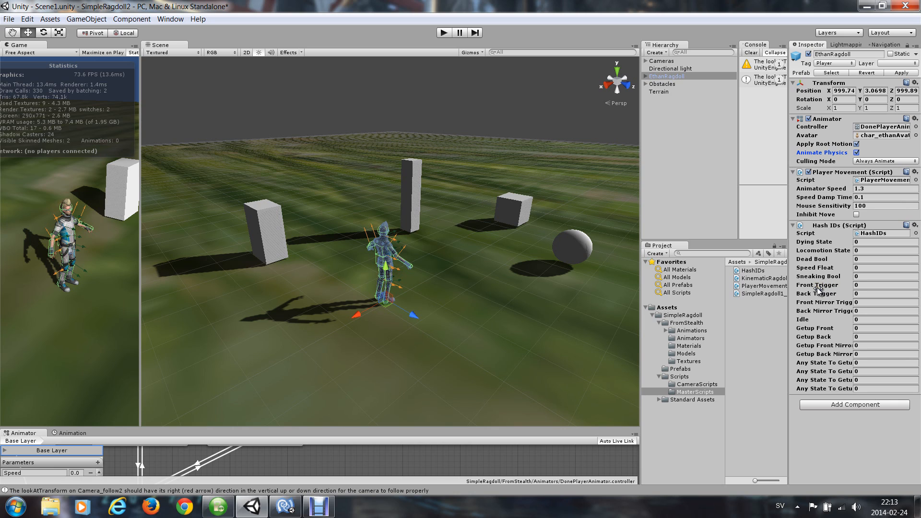
pyautogui.click(443, 32)
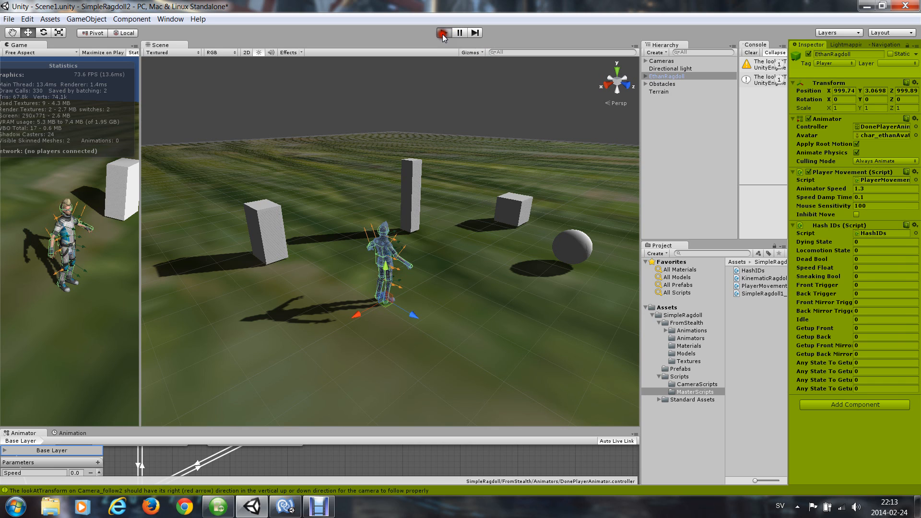
pyautogui.click(442, 32)
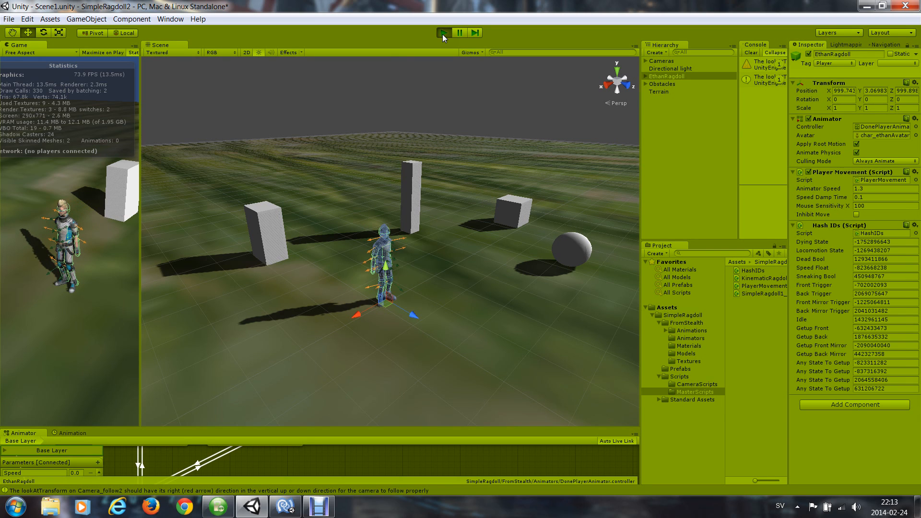
pyautogui.click(443, 32)
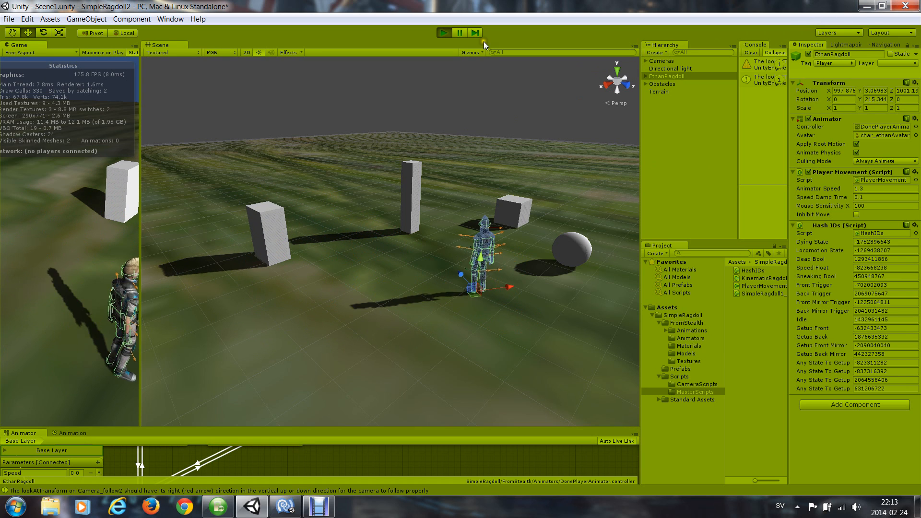
pyautogui.click(443, 32)
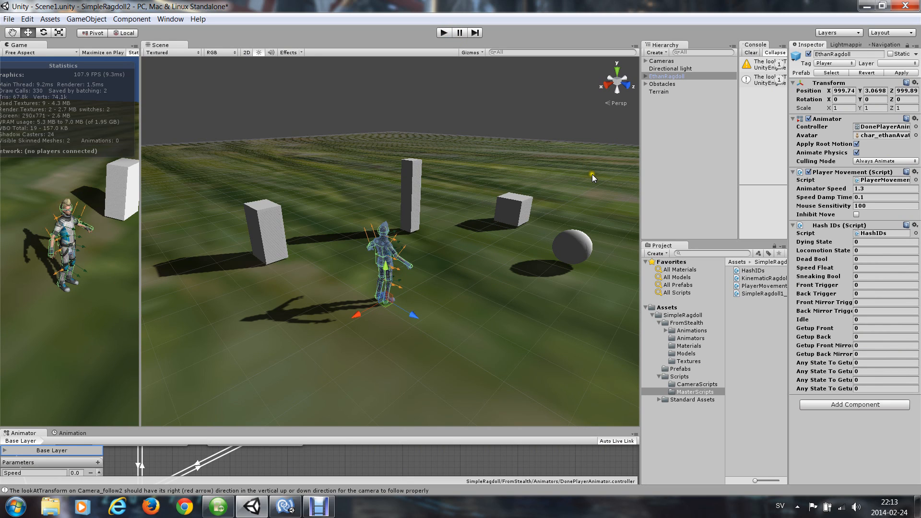
pyautogui.moveTo(775, 288)
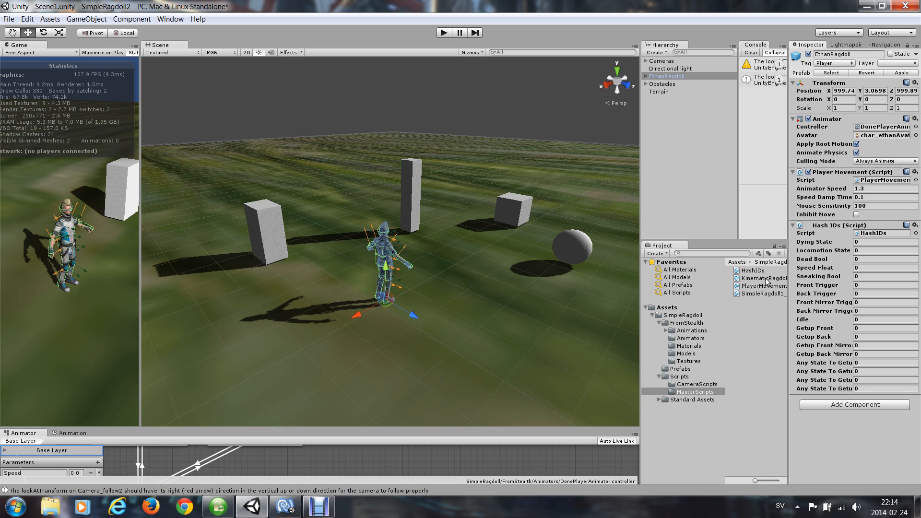
# Move EthanRagdoll's Kinematic Ragdoll script above Hash IDs and enter Play mode
pyautogui.click(664, 76)
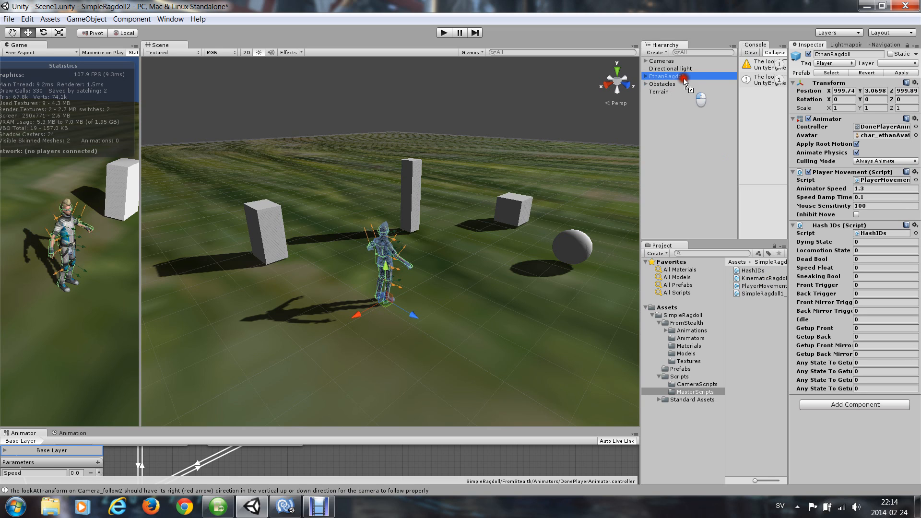
pyautogui.click(646, 76)
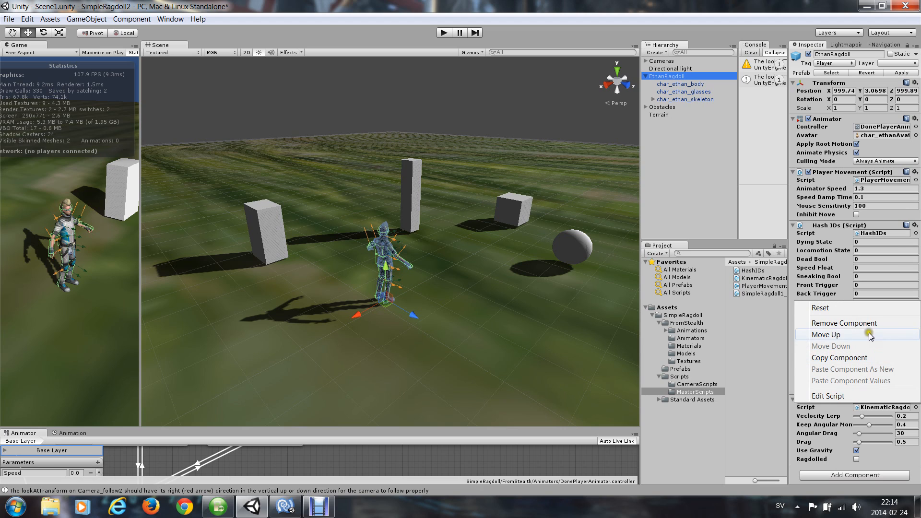
pyautogui.click(817, 335)
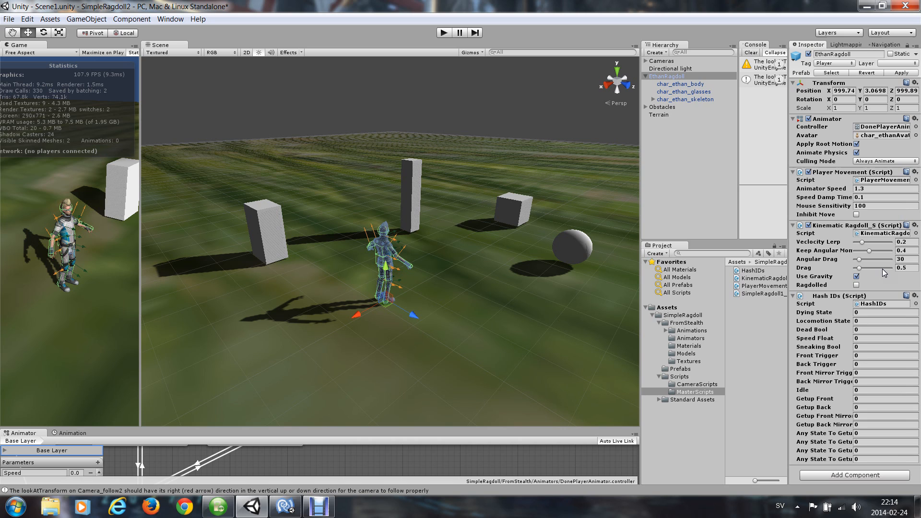
pyautogui.moveTo(806, 279)
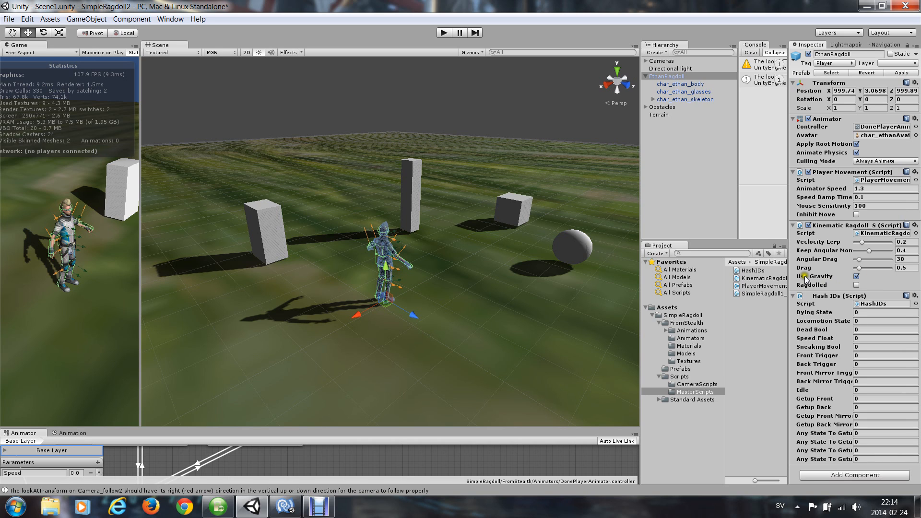
pyautogui.click(443, 32)
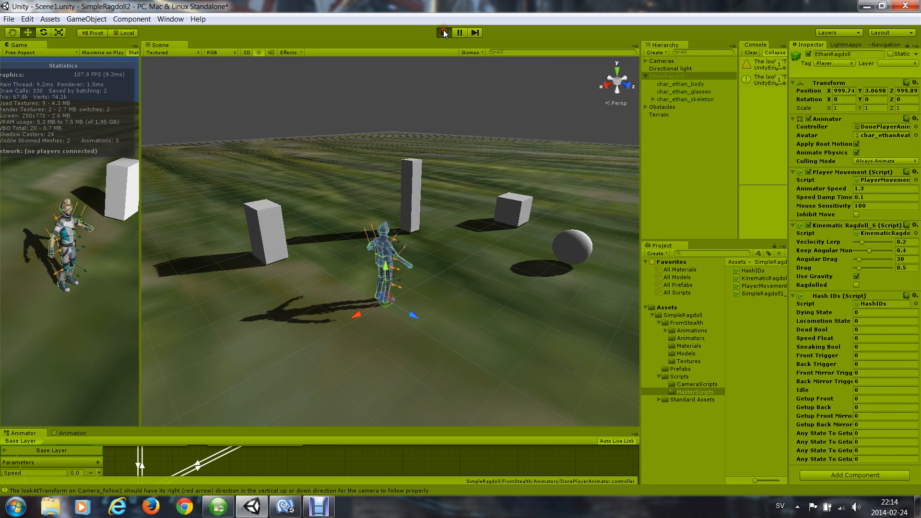
# Play the scene twice, watching EthanRagdoll fall limp each time, then exit Play mode
pyautogui.click(443, 32)
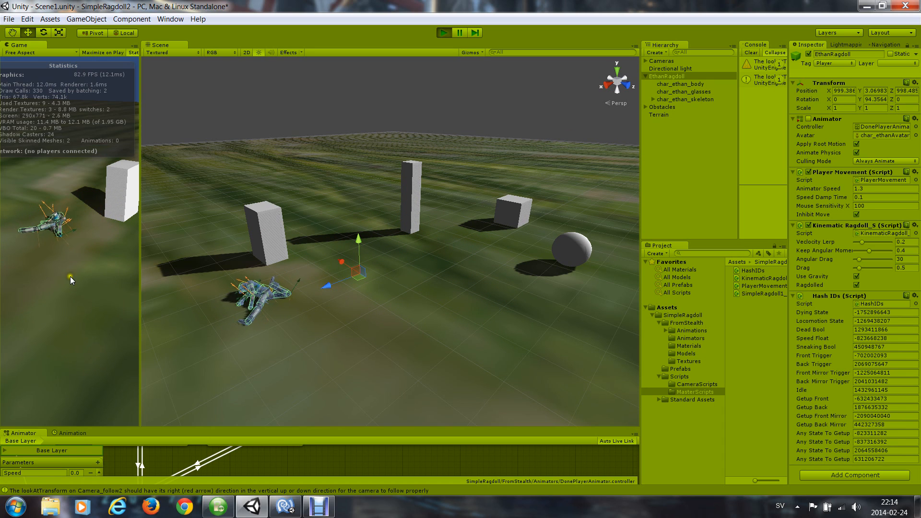
pyautogui.click(443, 32)
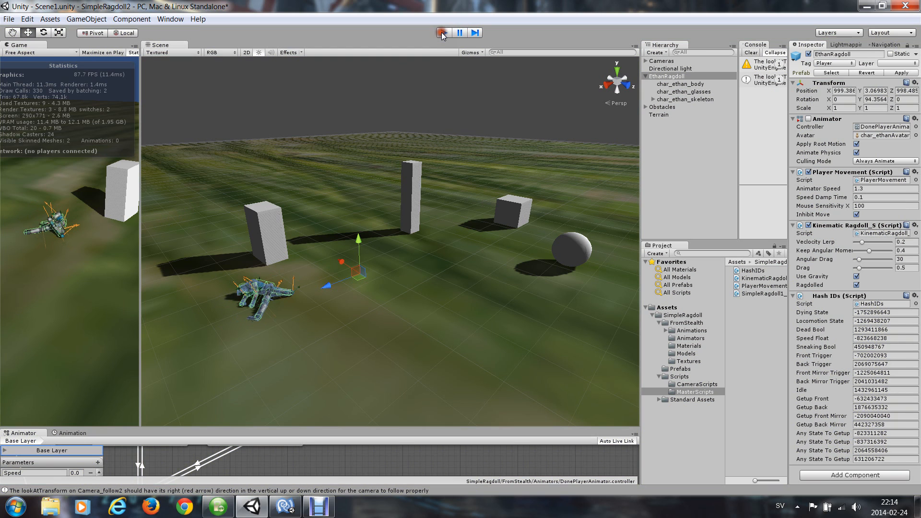
pyautogui.click(442, 32)
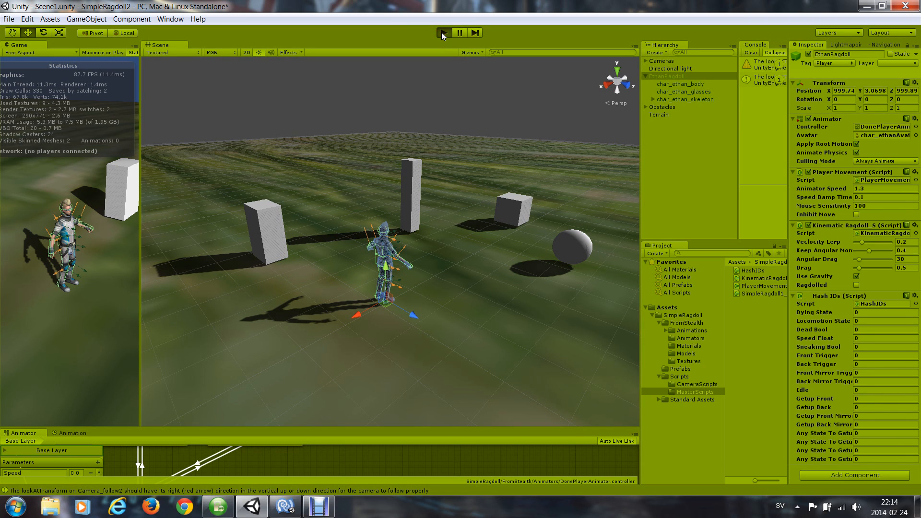
pyautogui.click(443, 32)
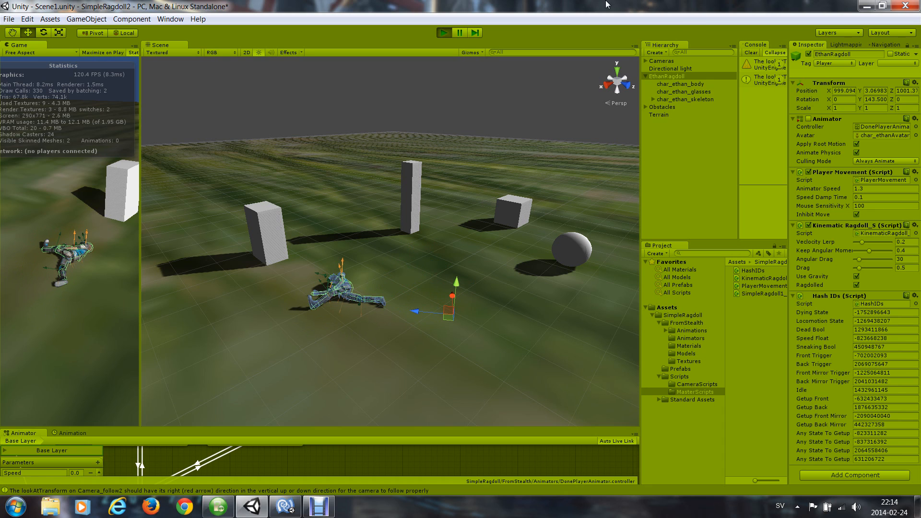
pyautogui.click(443, 32)
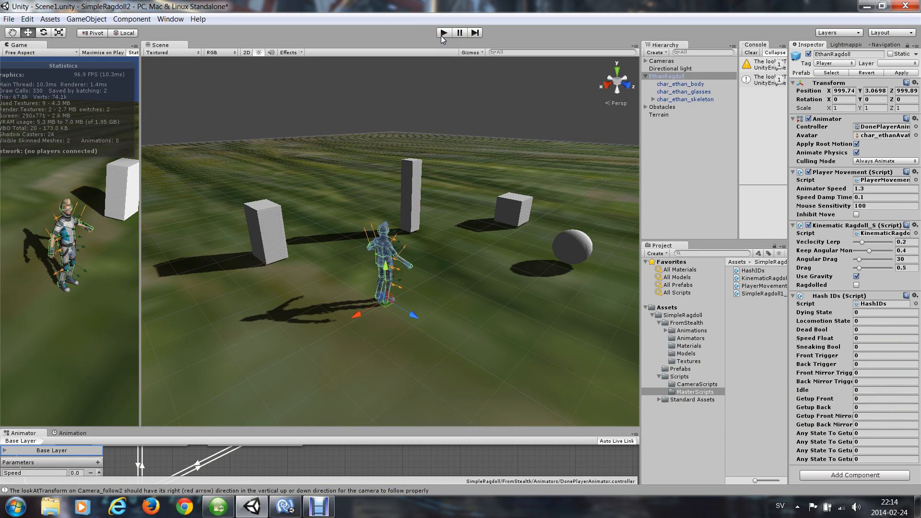
pyautogui.click(442, 32)
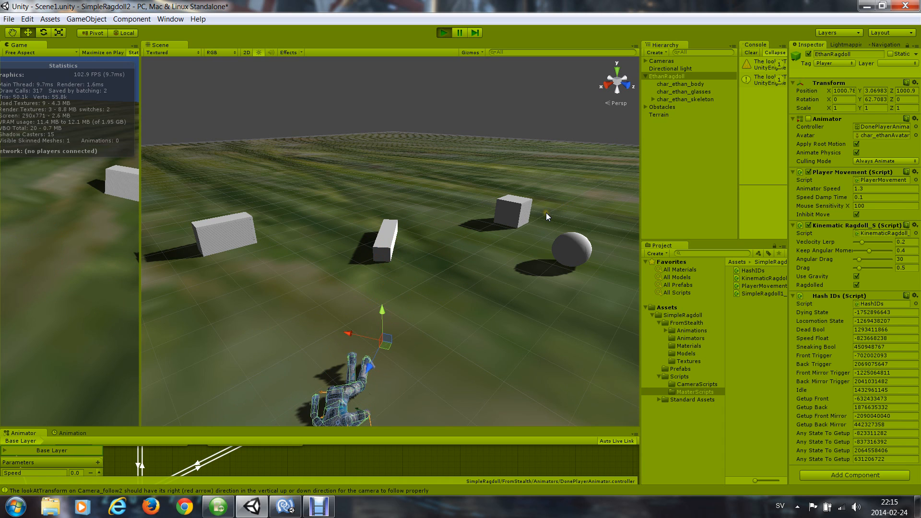
pyautogui.click(443, 32)
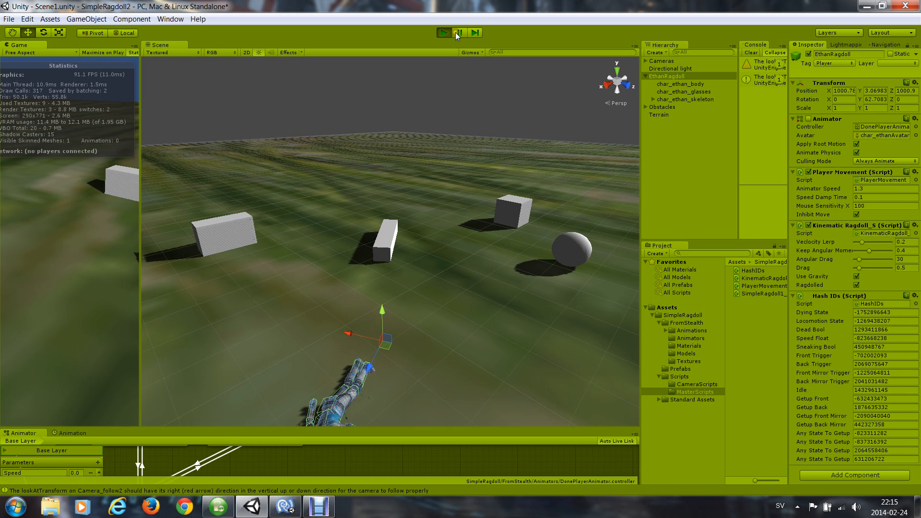
pyautogui.click(443, 32)
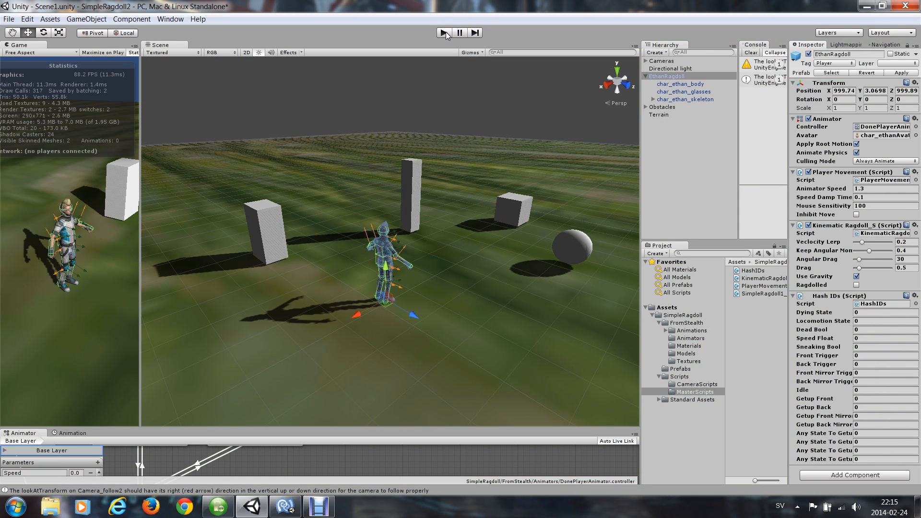